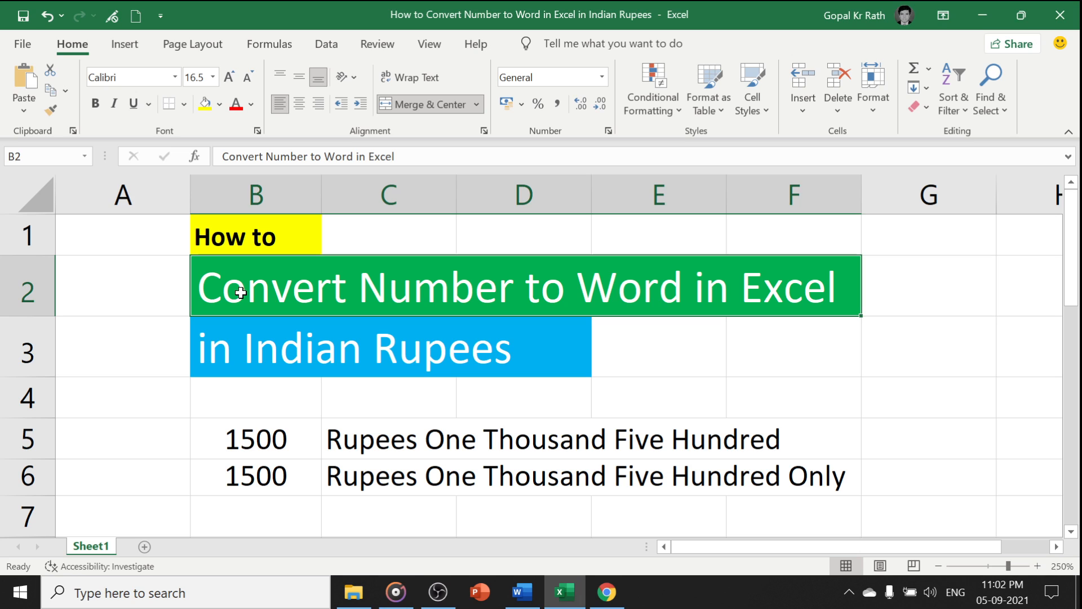
Select the 1500 in B5 on the demo sheet before starting a new blank workbook
left_click(256, 439)
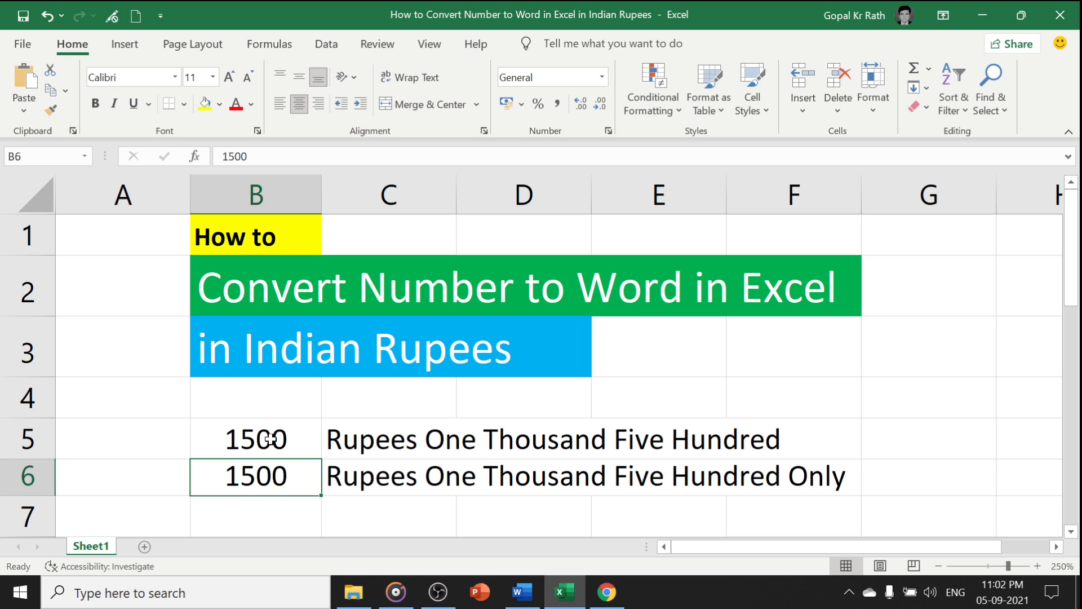
left_click(255, 439)
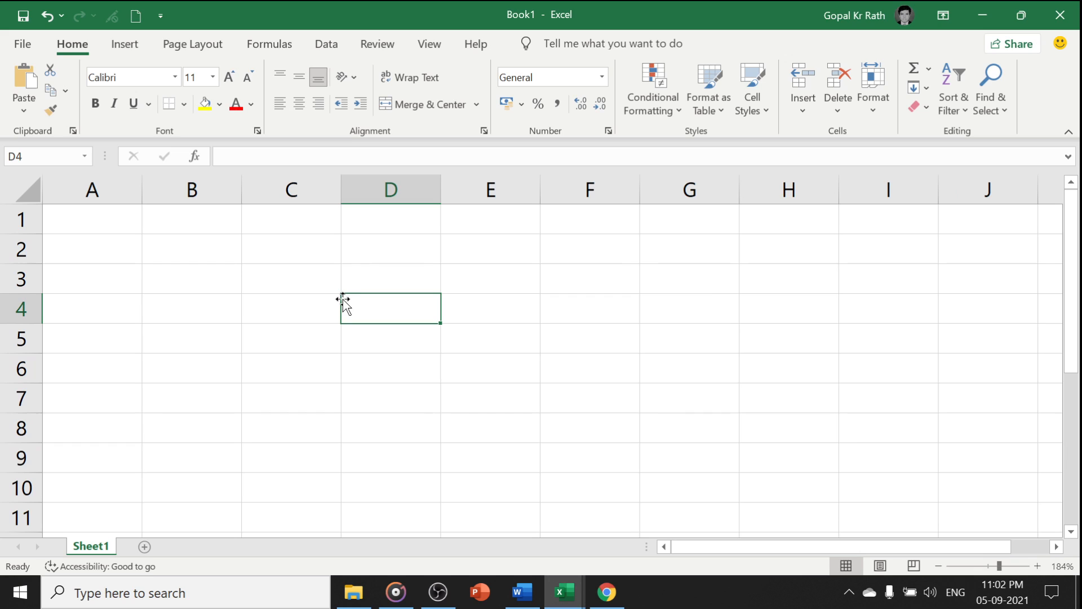
In the VBA editor (Alt+F11), insert a new empty Module1 into Book1
key("alt+F11")
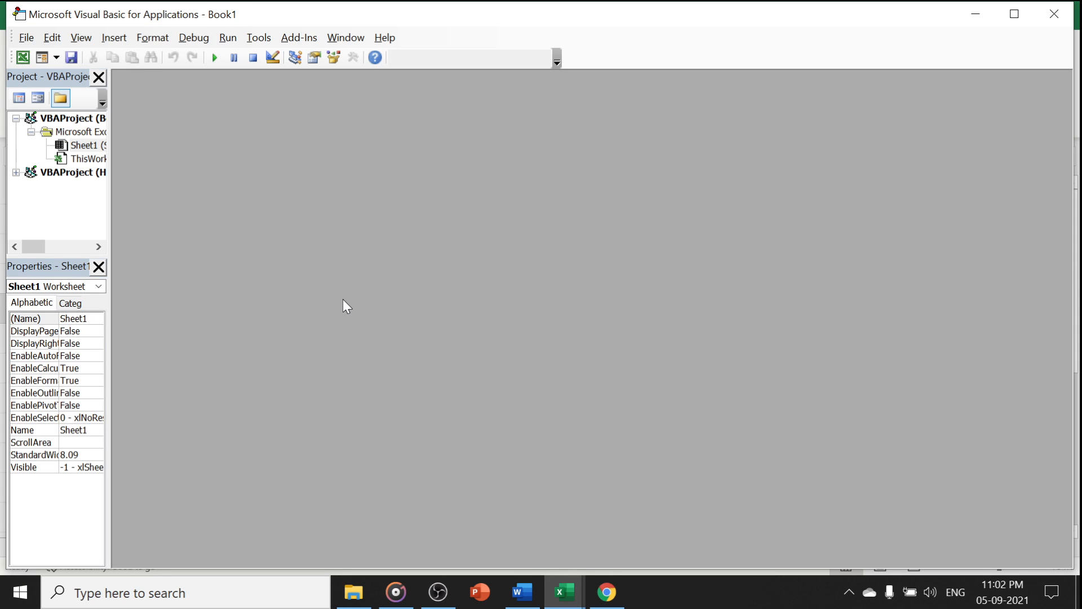
mouse_move(148, 91)
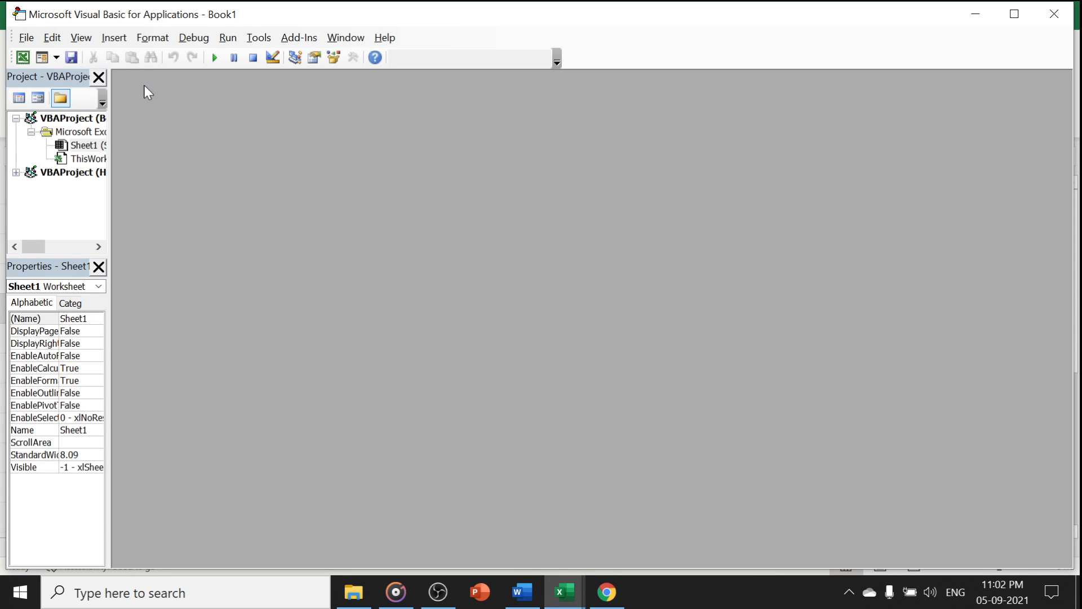
left_click(112, 37)
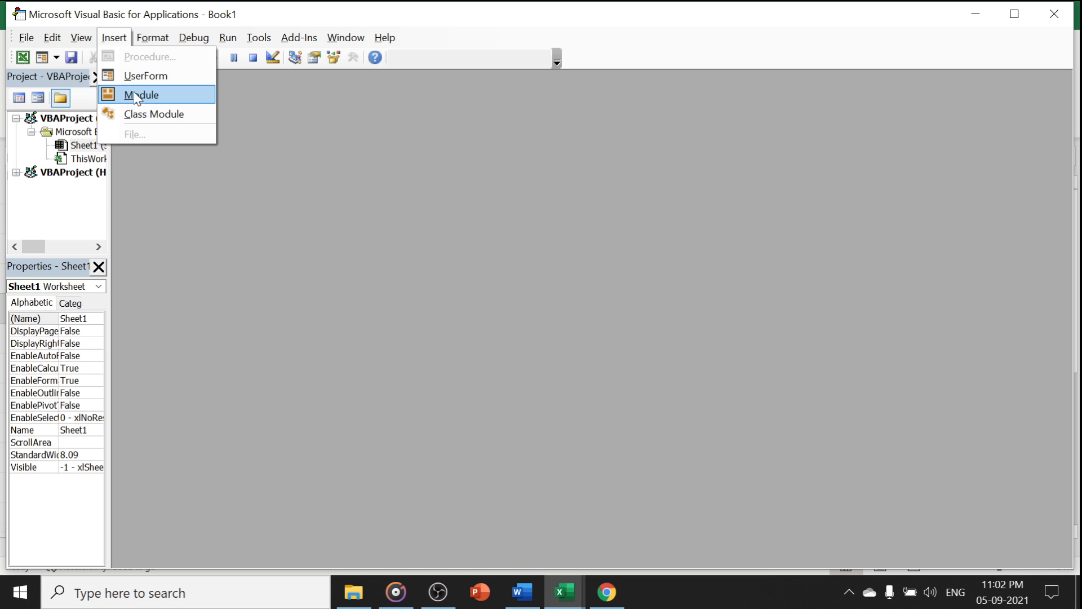
left_click(141, 94)
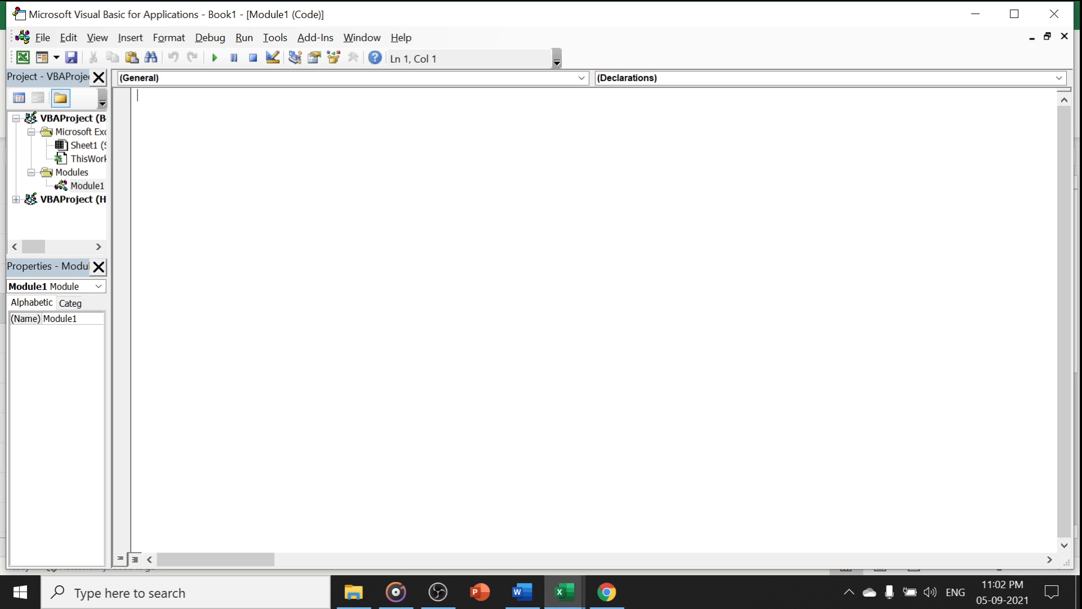
mouse_move(613, 567)
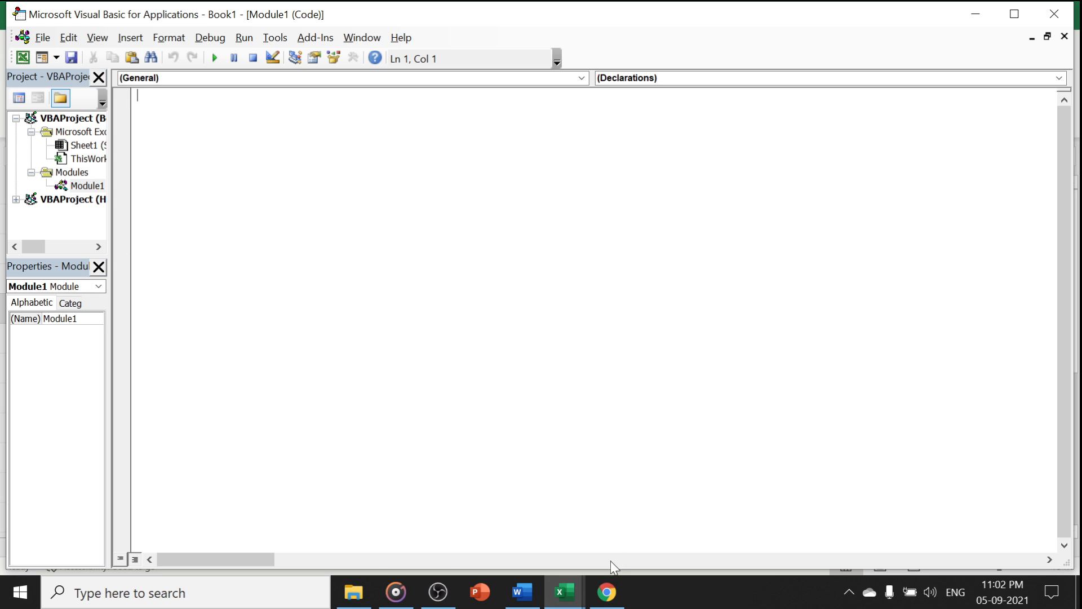
In the Google Doc, scroll through the SpellNumber code down to End Function for copying
left_click(604, 591)
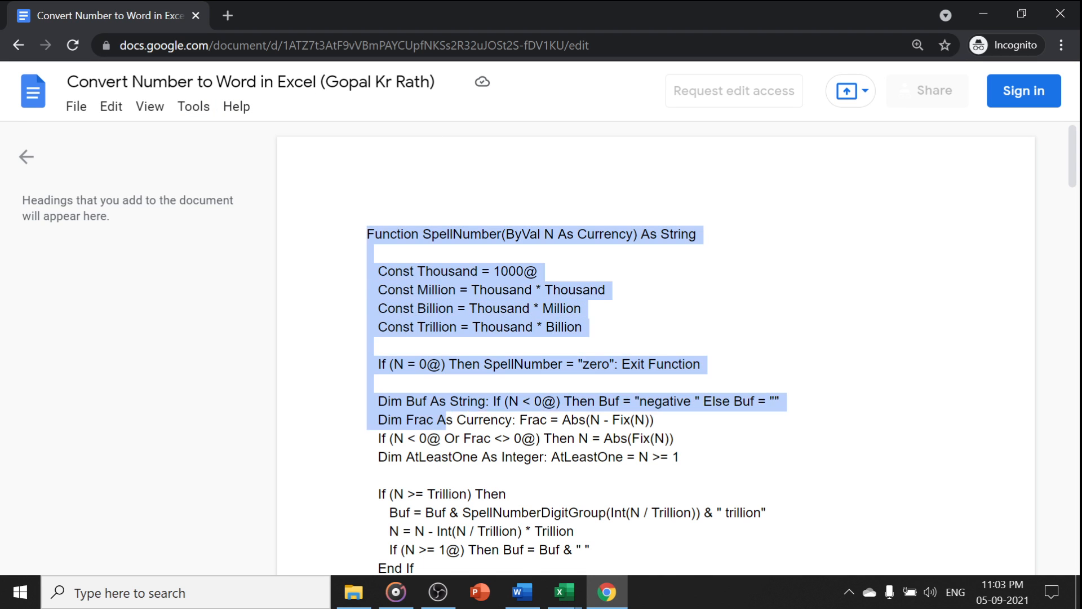
scroll("down", 3)
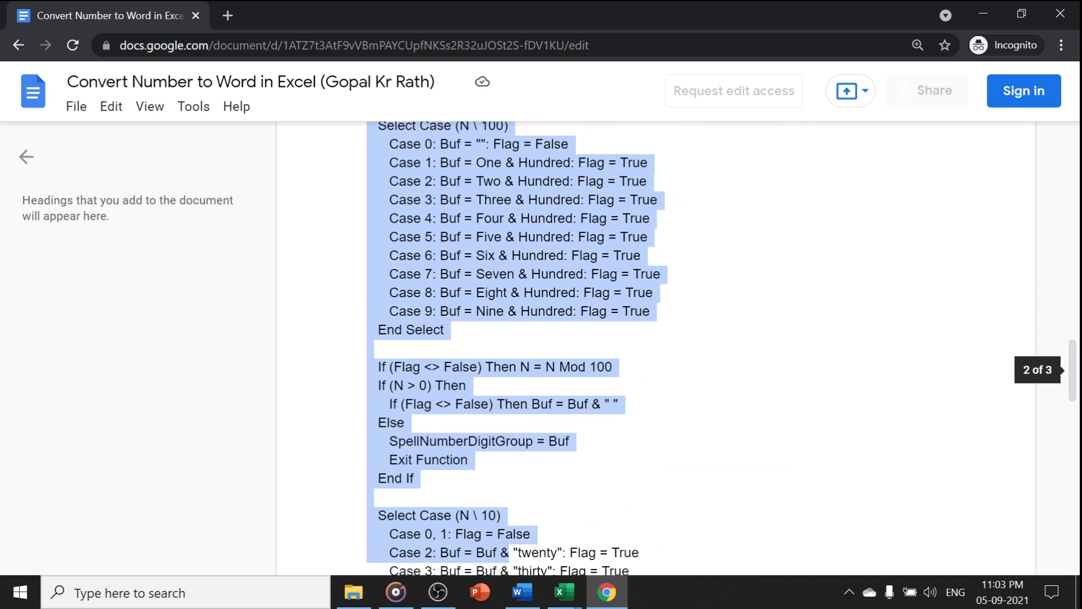
scroll("down", 3)
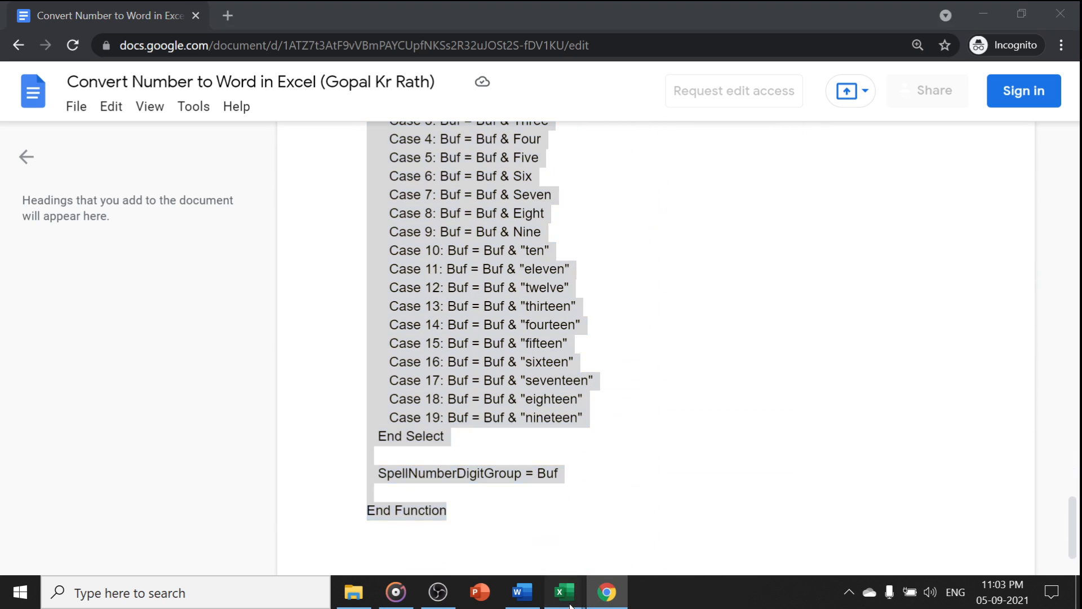
Save the workbook to Desktop as macro-enabled 'Number to Word in Indian rupees.xlsm'
left_click(564, 591)
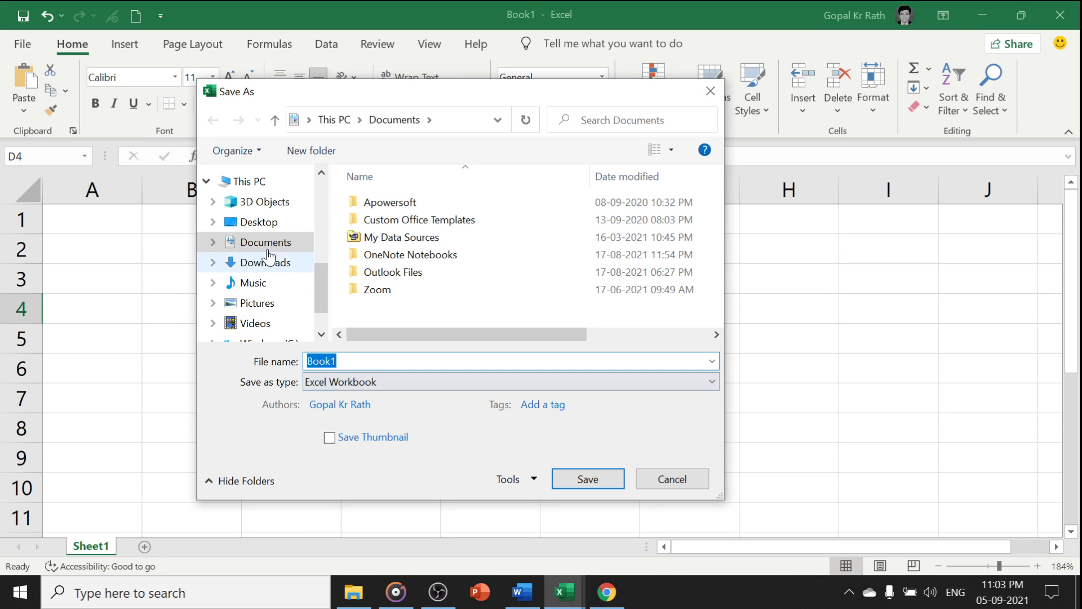
left_click(259, 222)
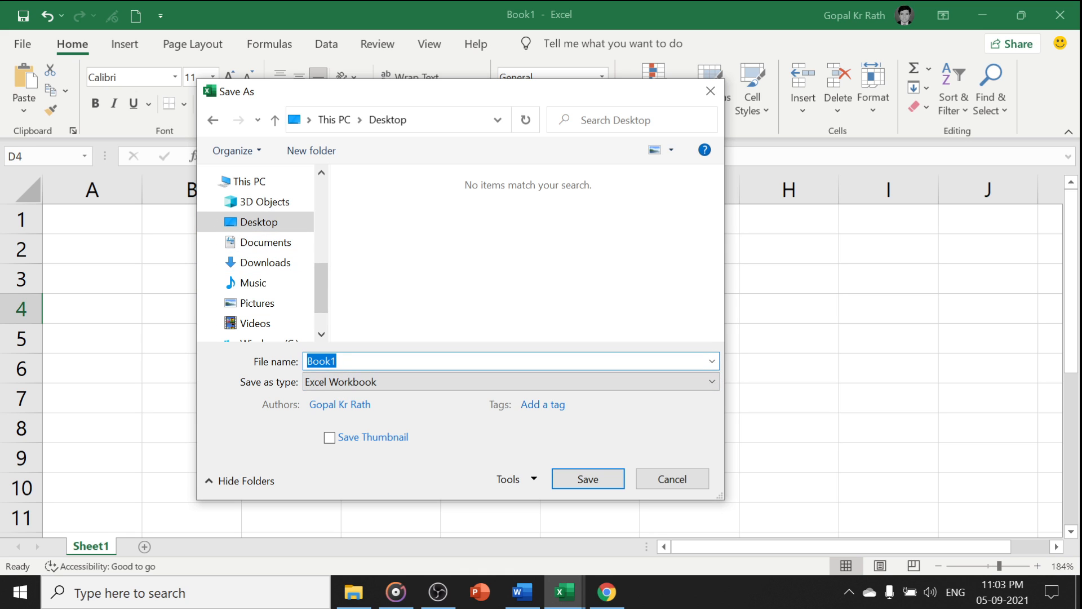
type("Num")
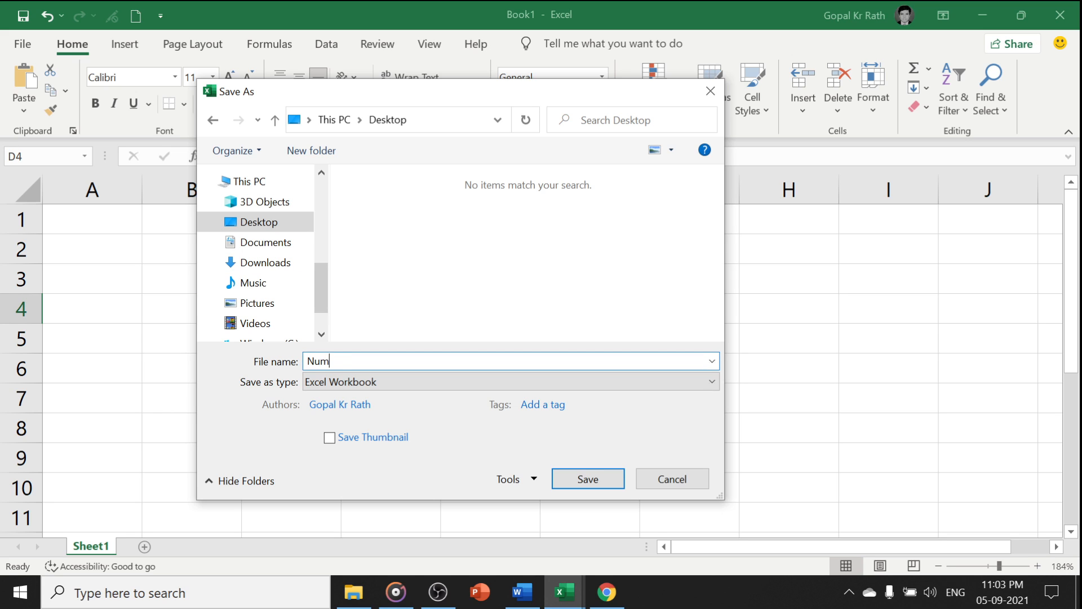
type("ber to W")
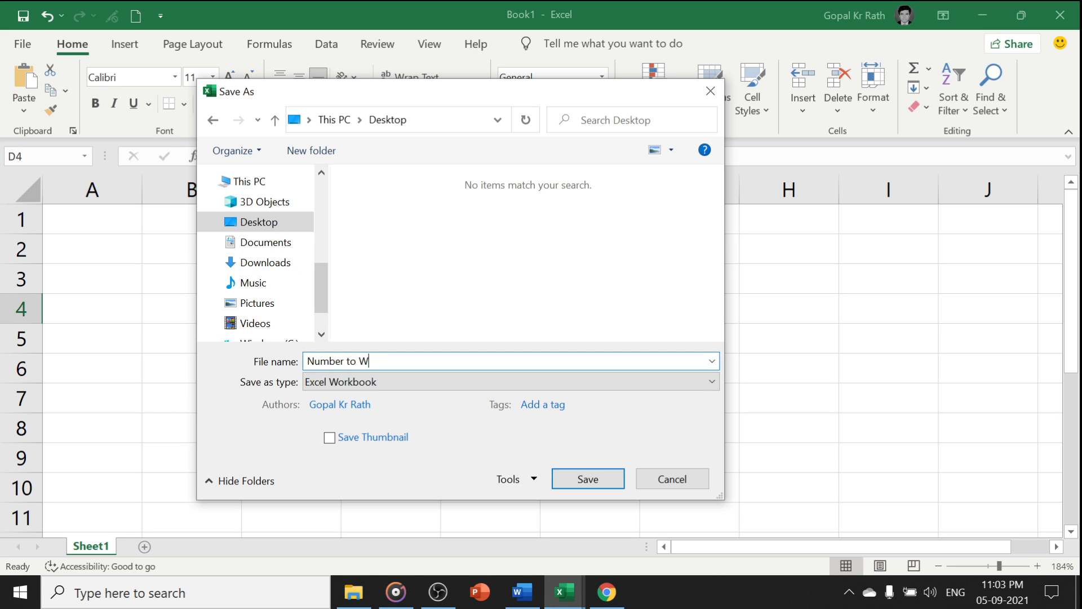
type("ord in In")
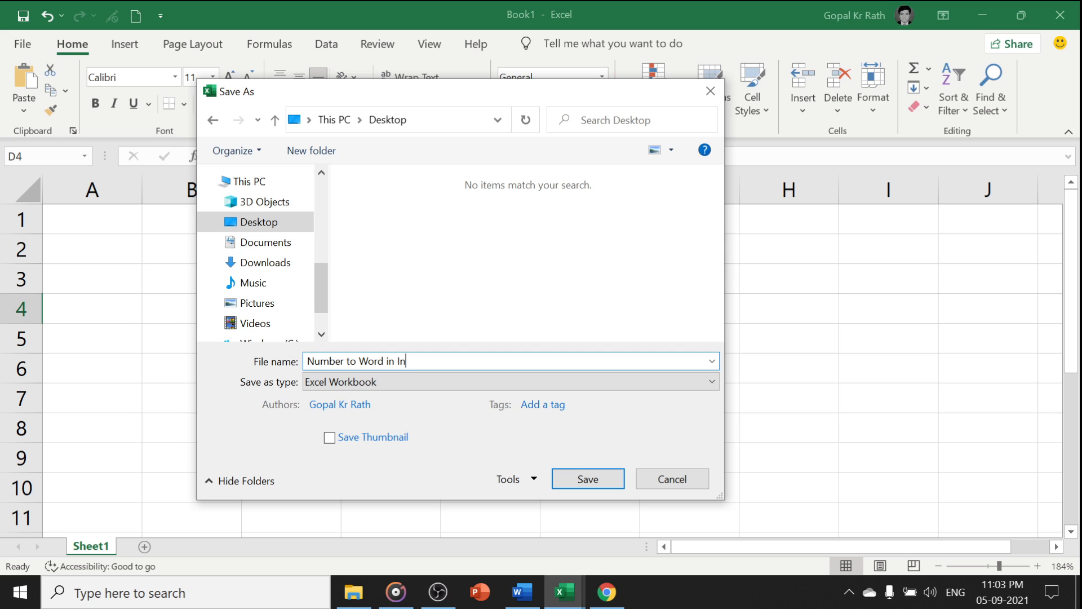
type("dian rup")
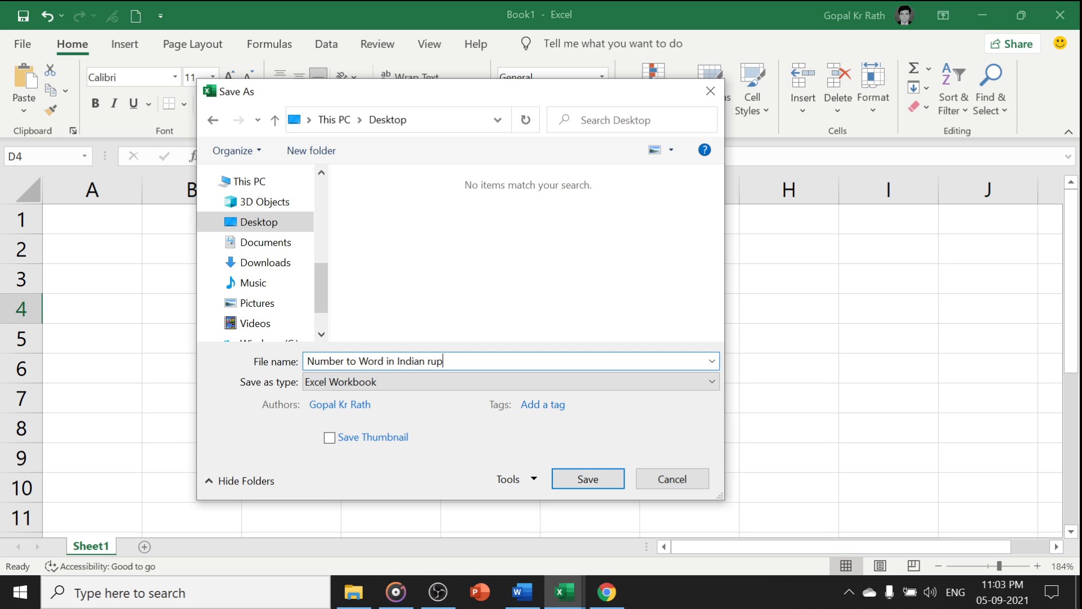
type("ees")
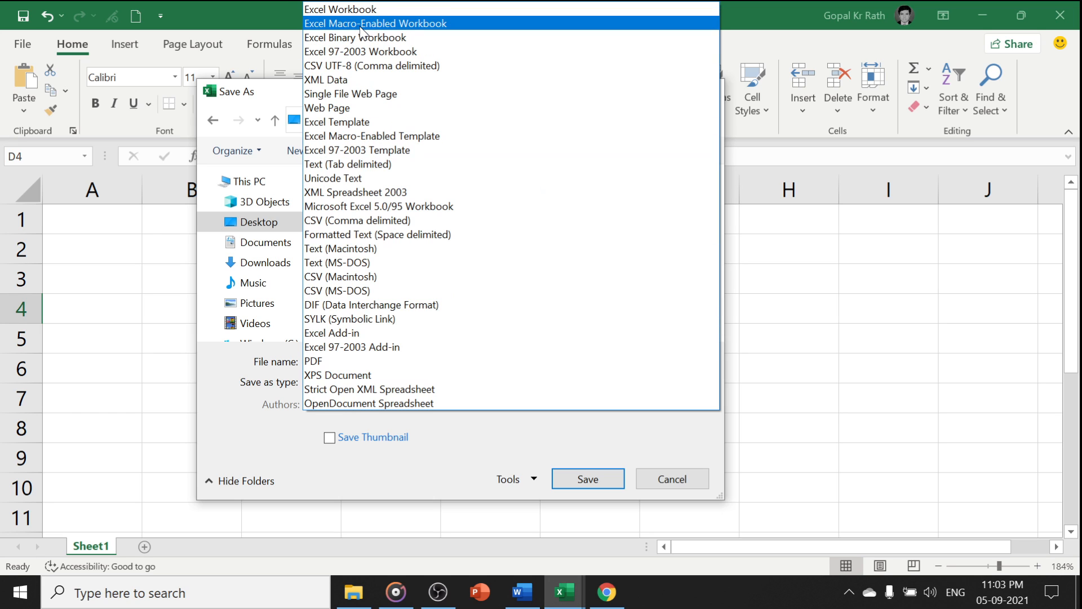
left_click(374, 22)
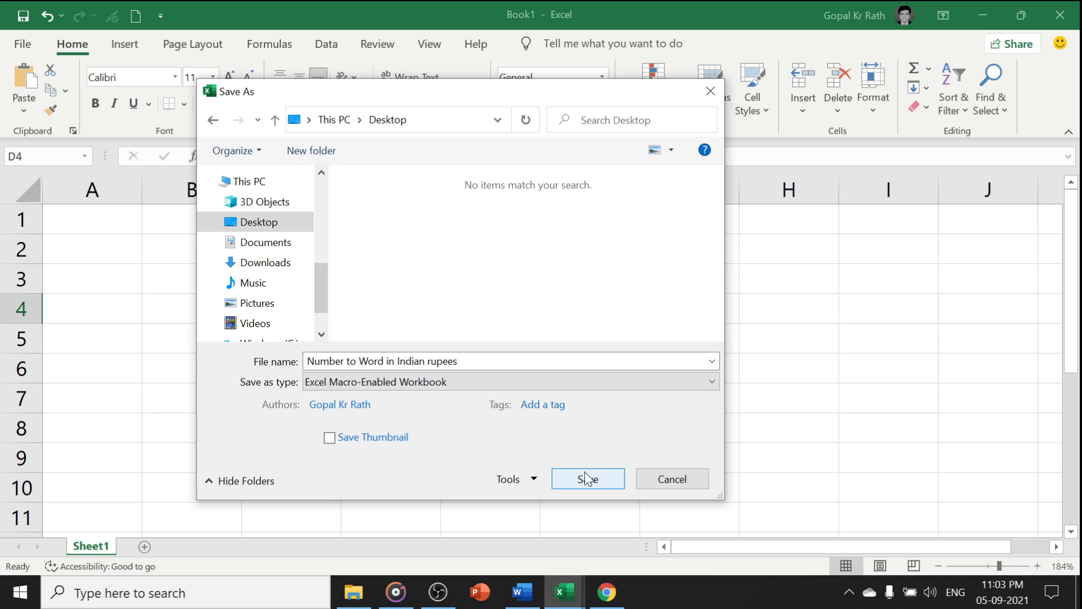
left_click(586, 477)
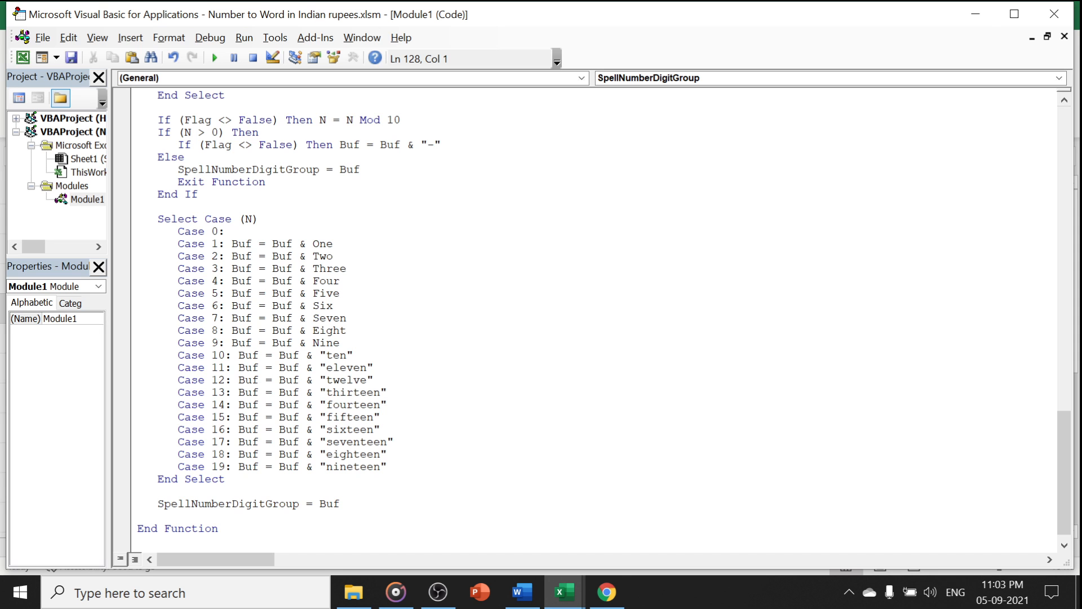
Return to the sheet and go into Excel Options from the File menu
left_click(564, 592)
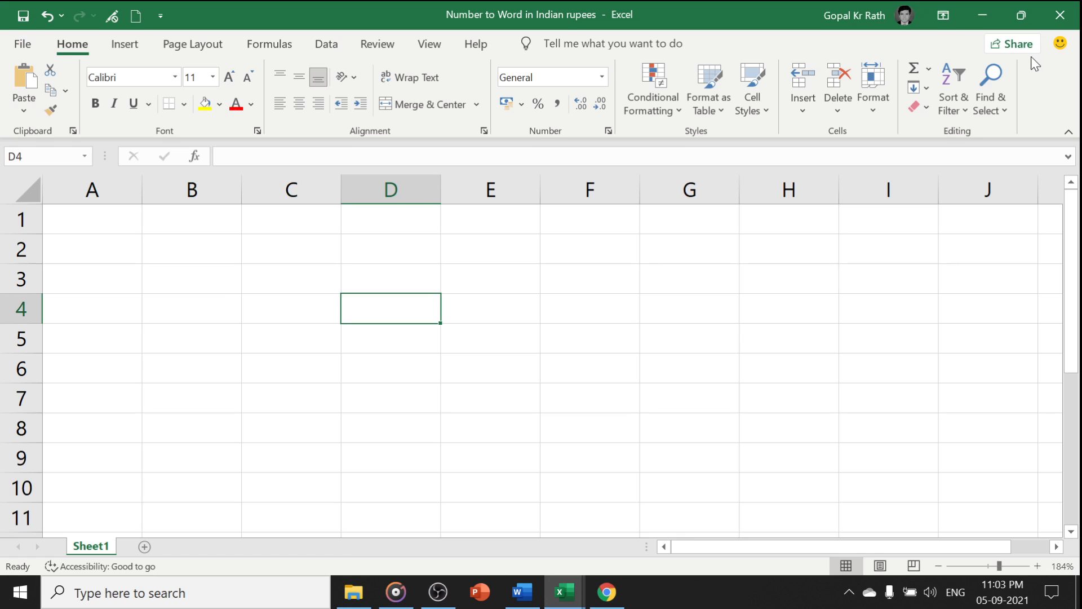
left_click(191, 307)
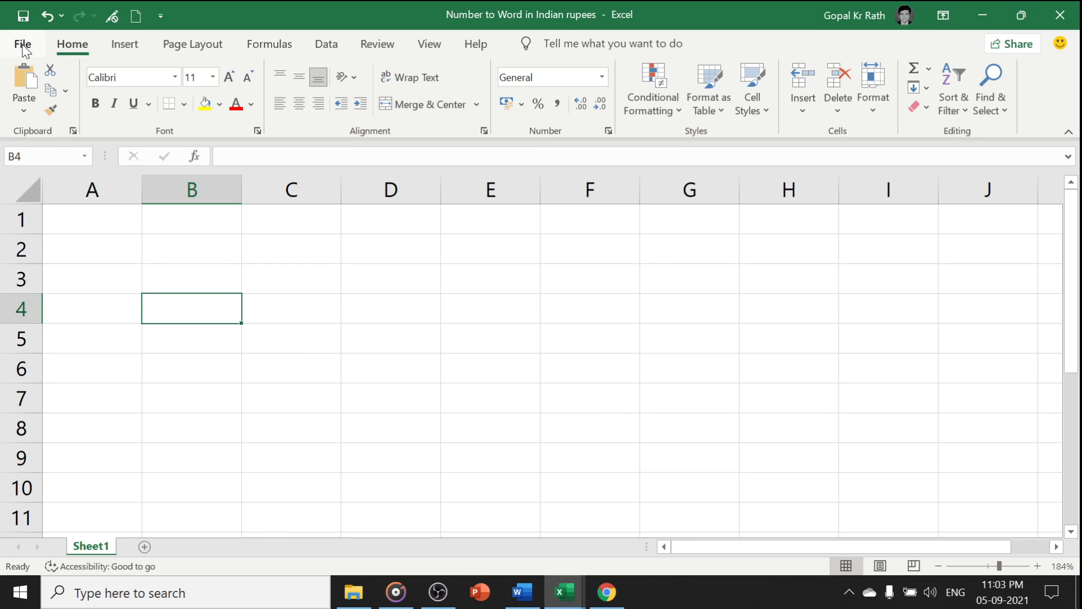
left_click(23, 44)
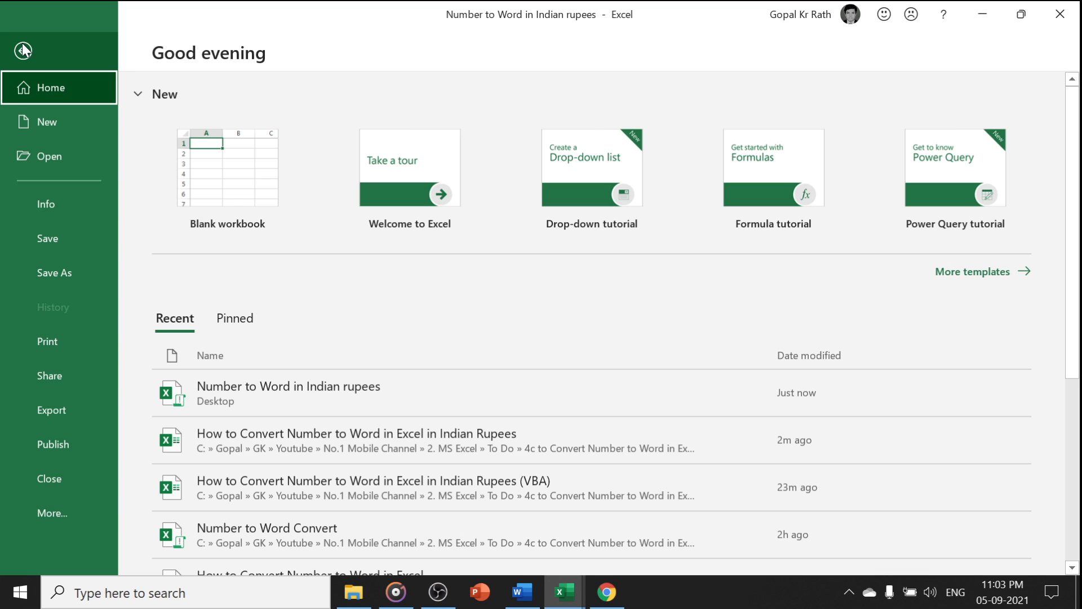
left_click(53, 512)
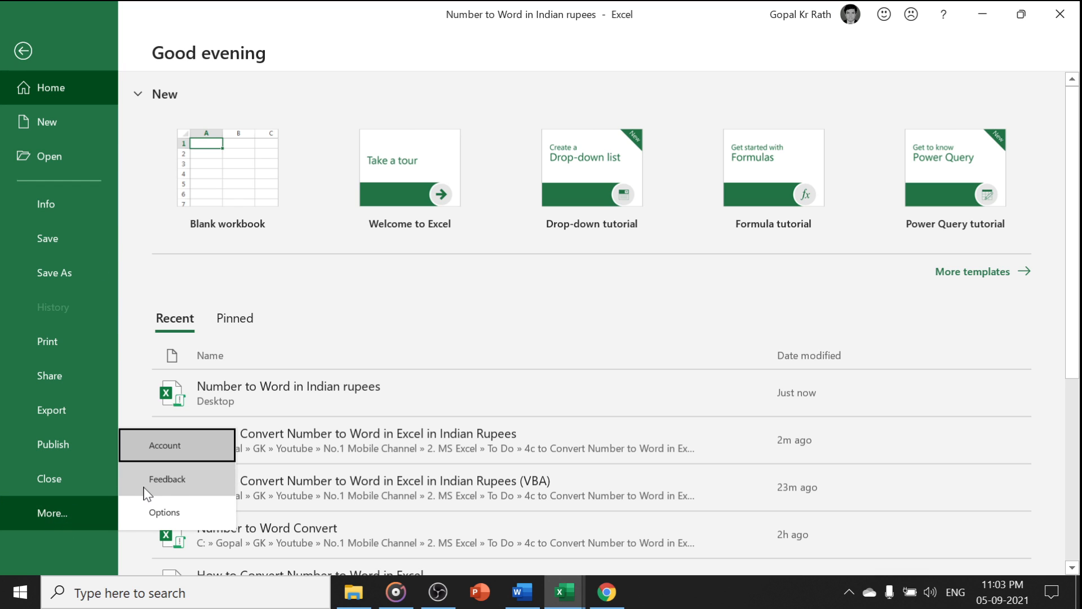
left_click(164, 512)
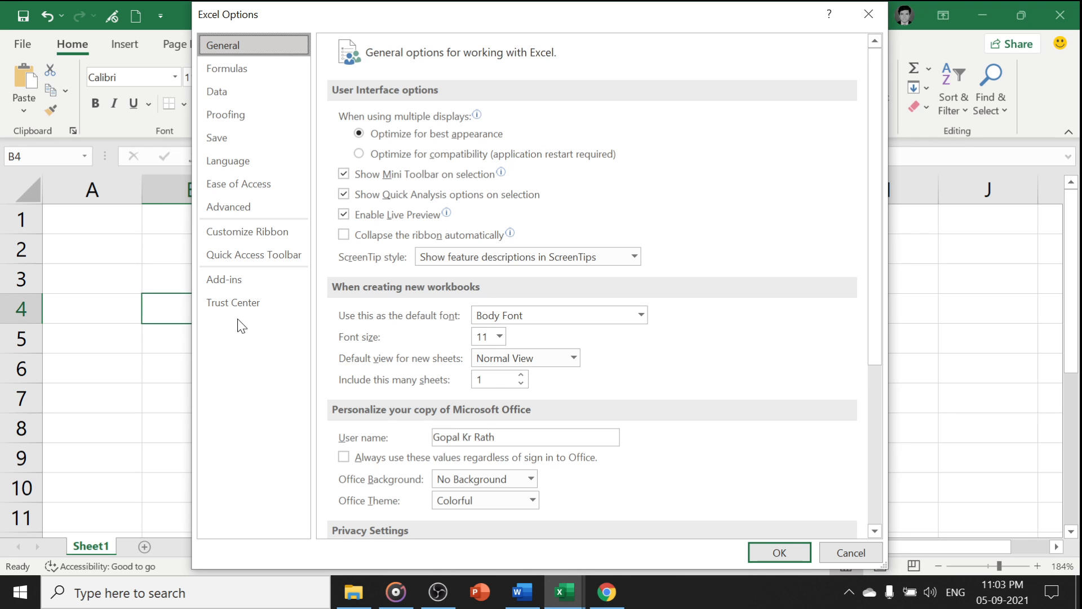
In Trust Center macro settings, choose Enable all macros and confirm
left_click(234, 302)
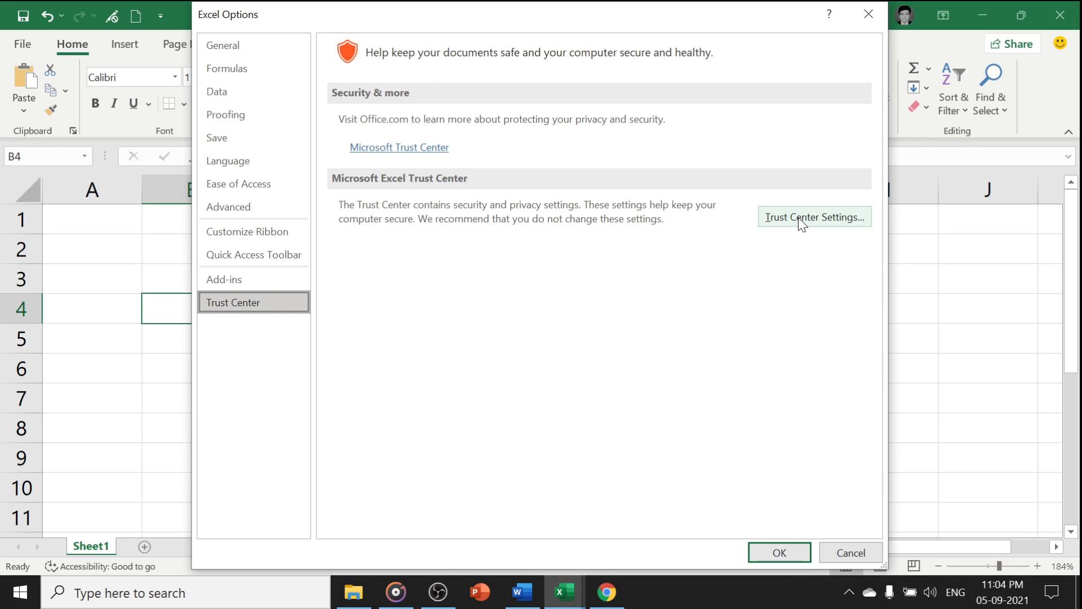
left_click(813, 217)
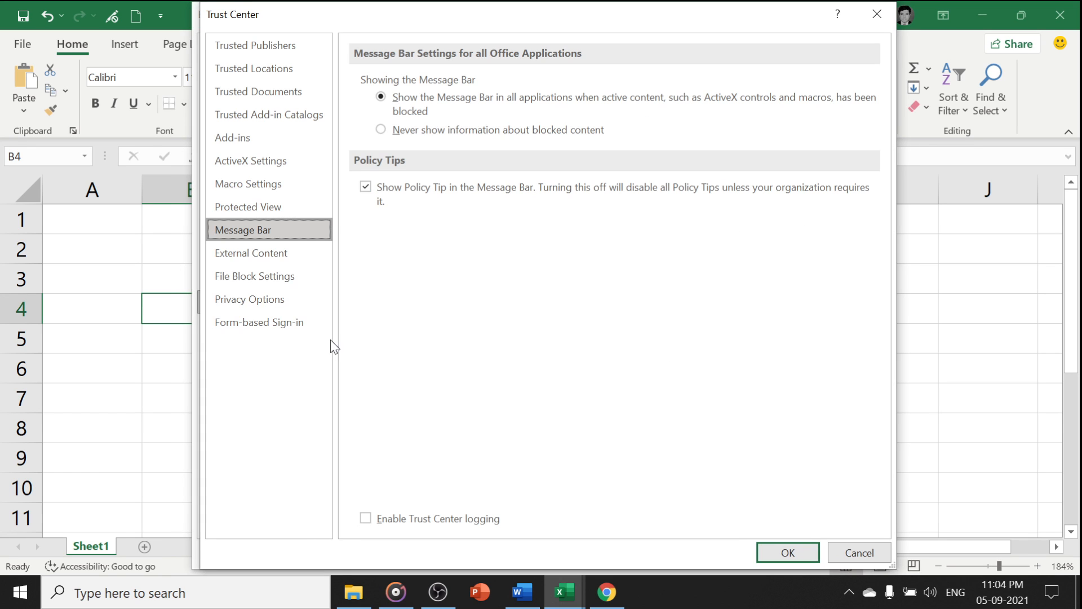
left_click(248, 184)
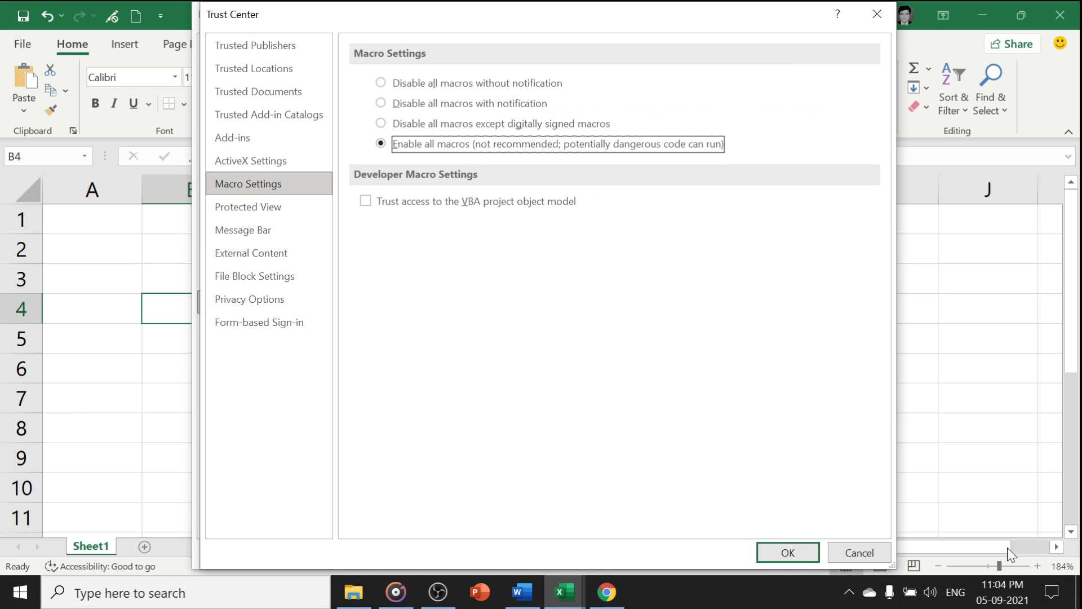
left_click(787, 552)
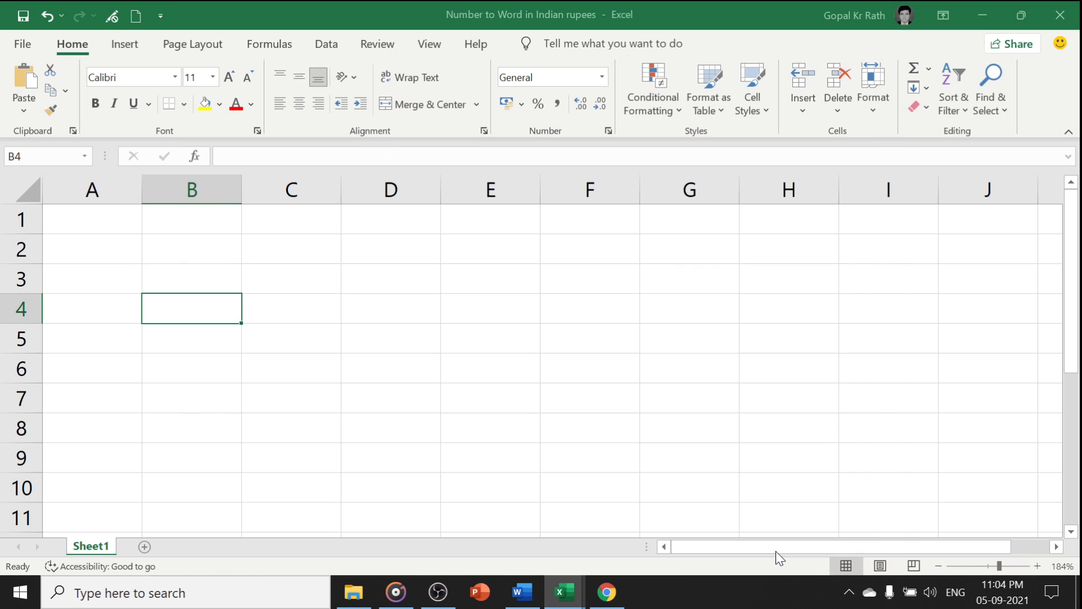
Enter =SpellNumber formulas in D2 and D3 to spell 1500 as one thousand five hundred
left_click(191, 249)
type("100")
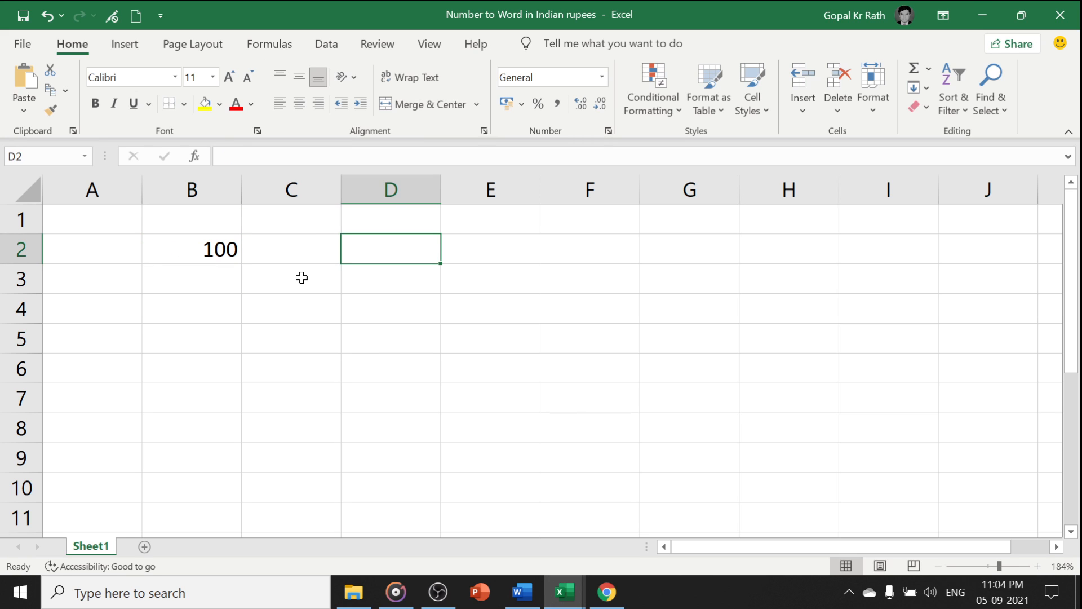
type("=")
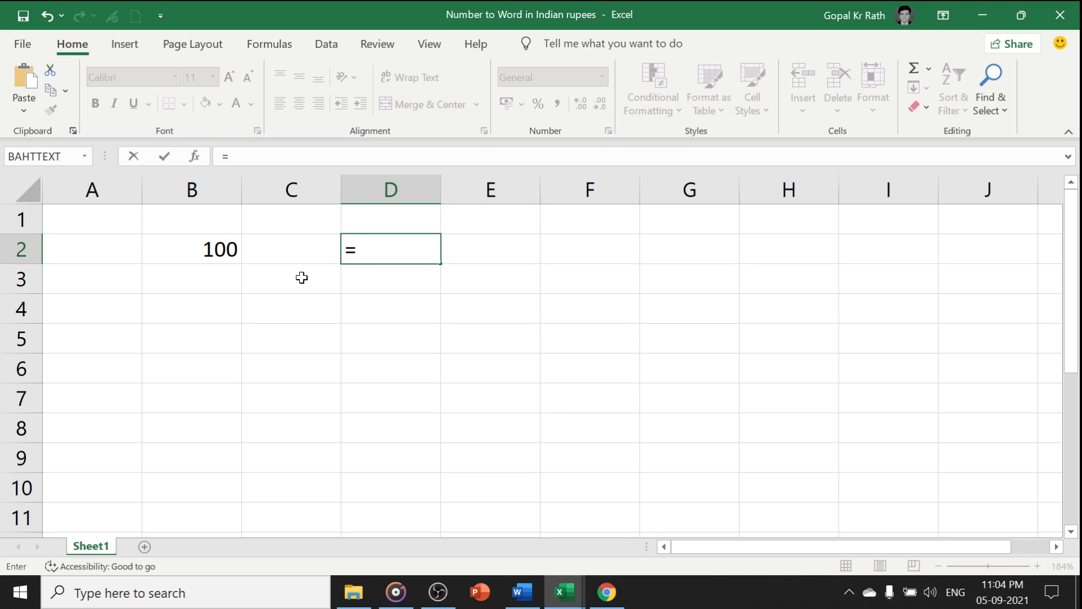
type("spe")
left_click(191, 249)
type("1500")
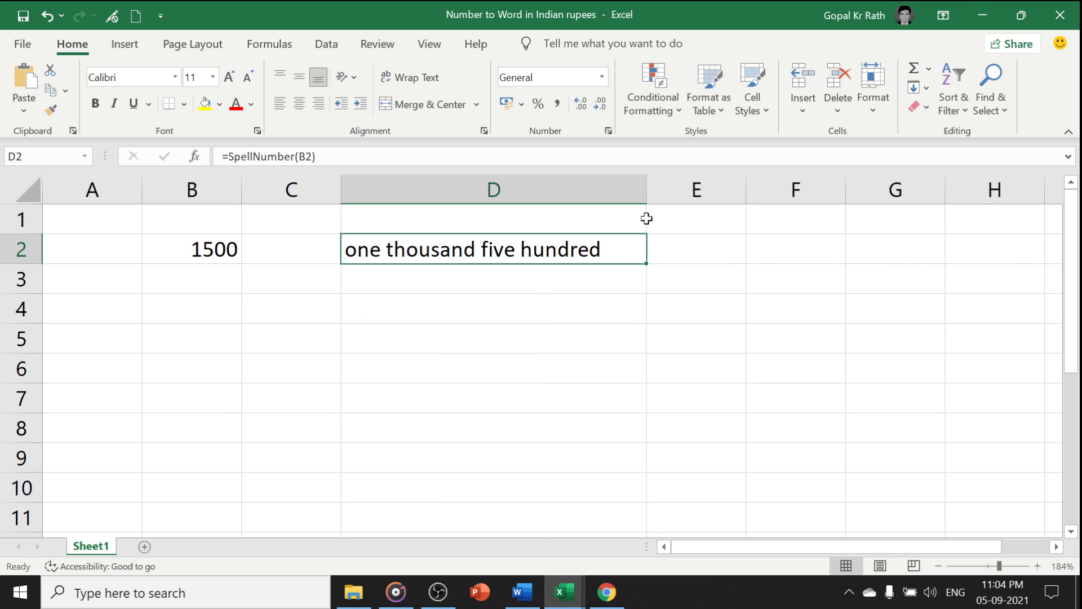
left_click(192, 279)
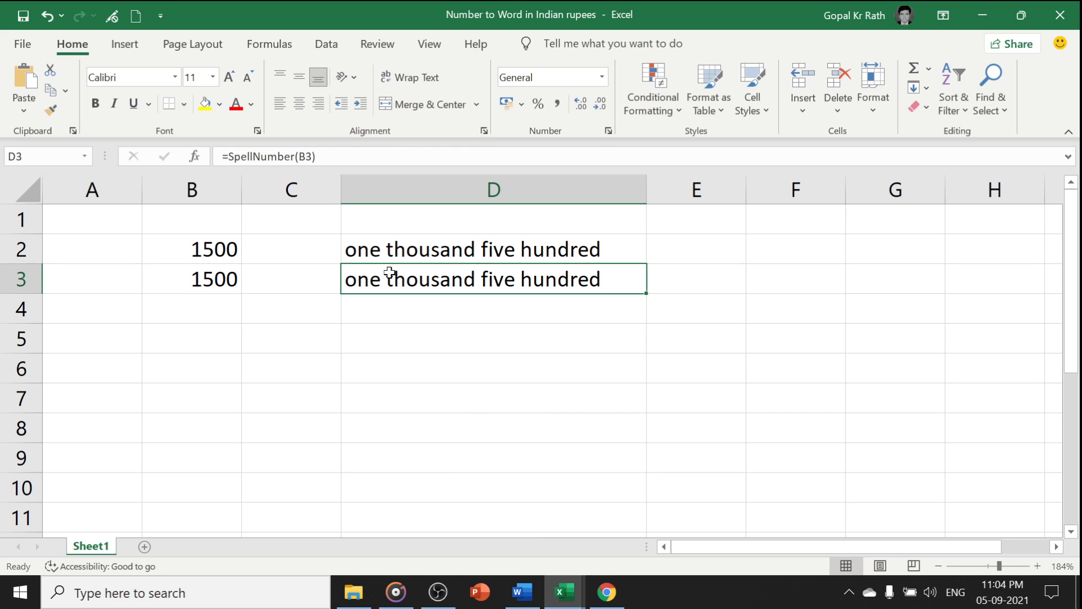
mouse_move(454, 289)
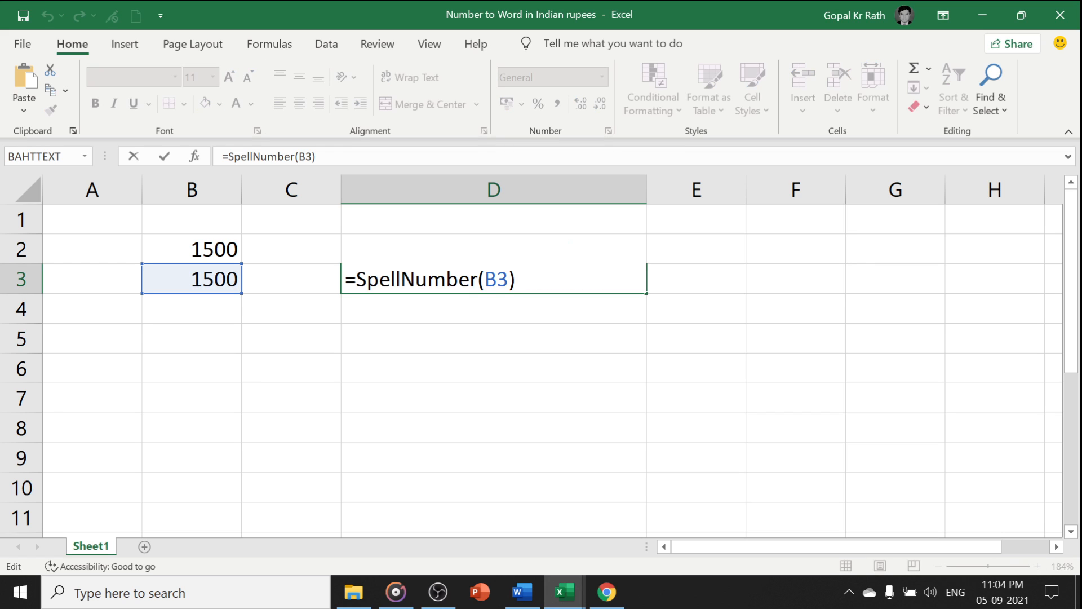
Change D3 to ="Rupees "&SpellNumber(B3)&" Only" so it reads Rupees one thousand five hundred Only
type("\"R")
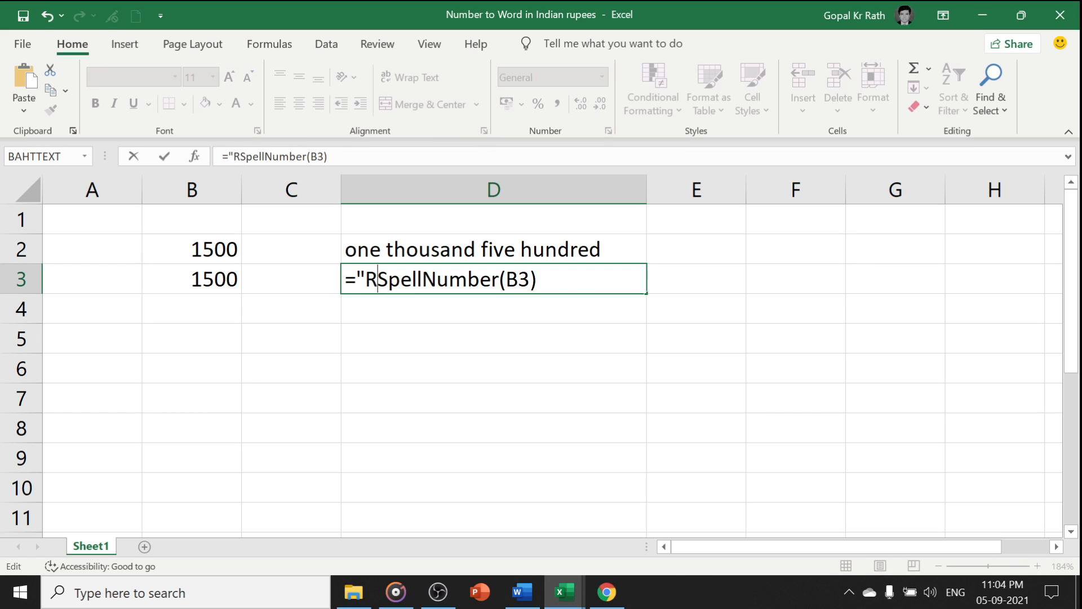
type("Rupees")
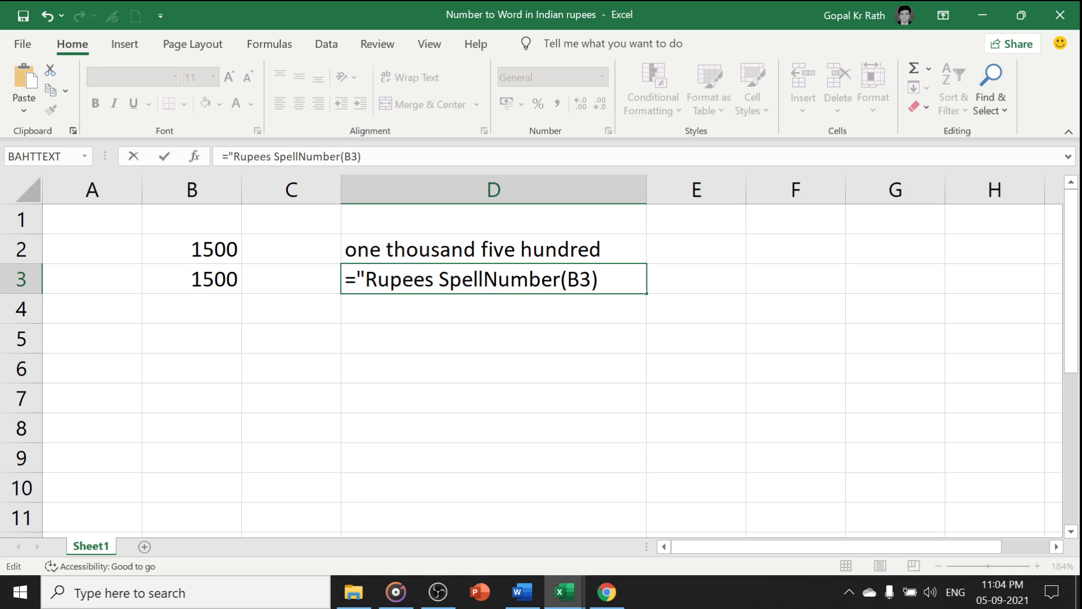
type("\"&")
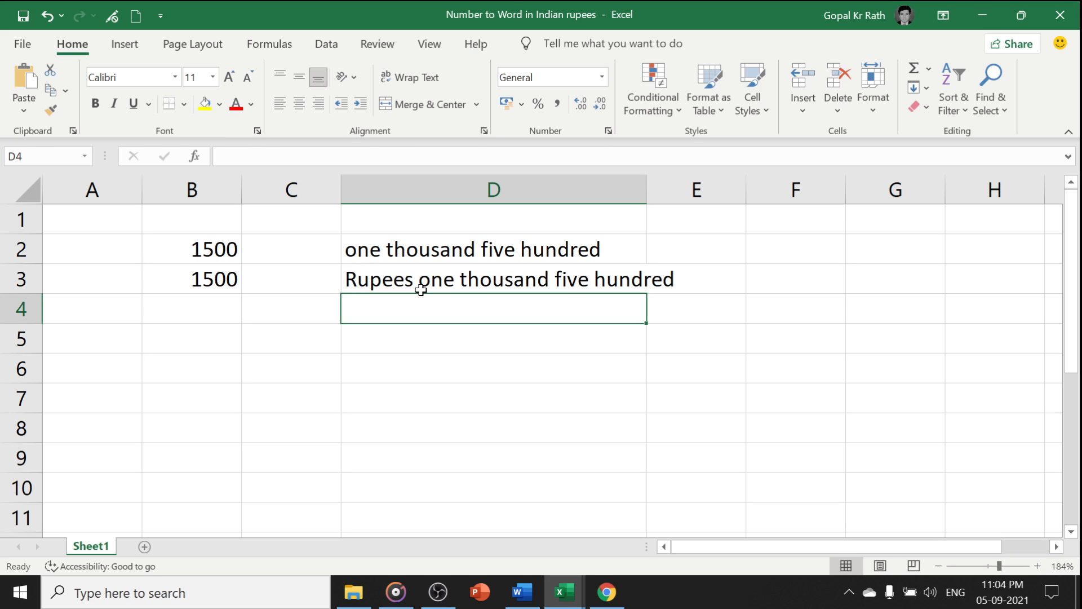
double_click(492, 278)
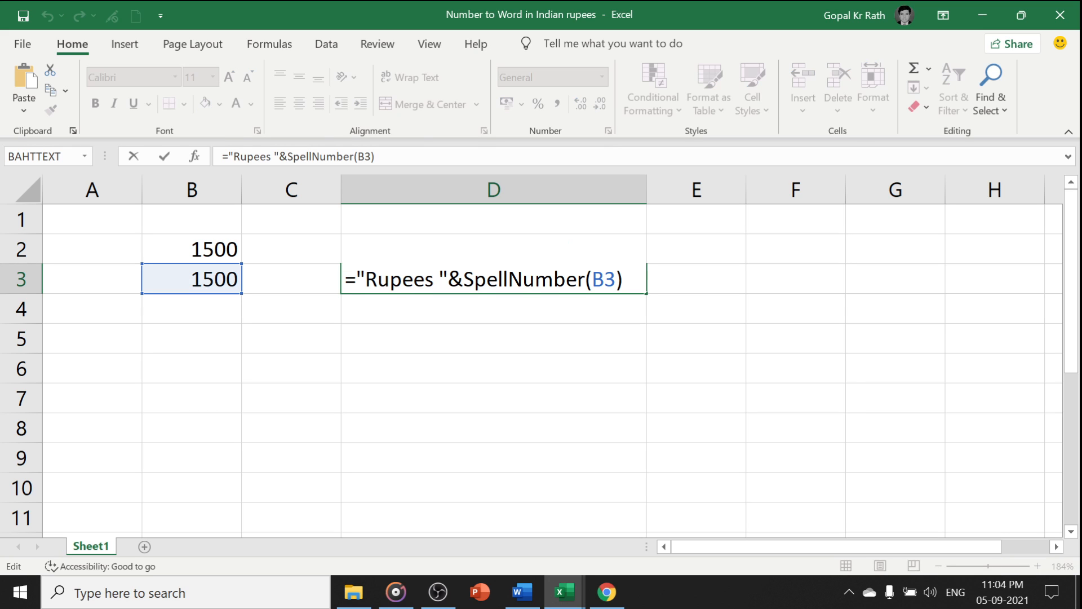
type("&")
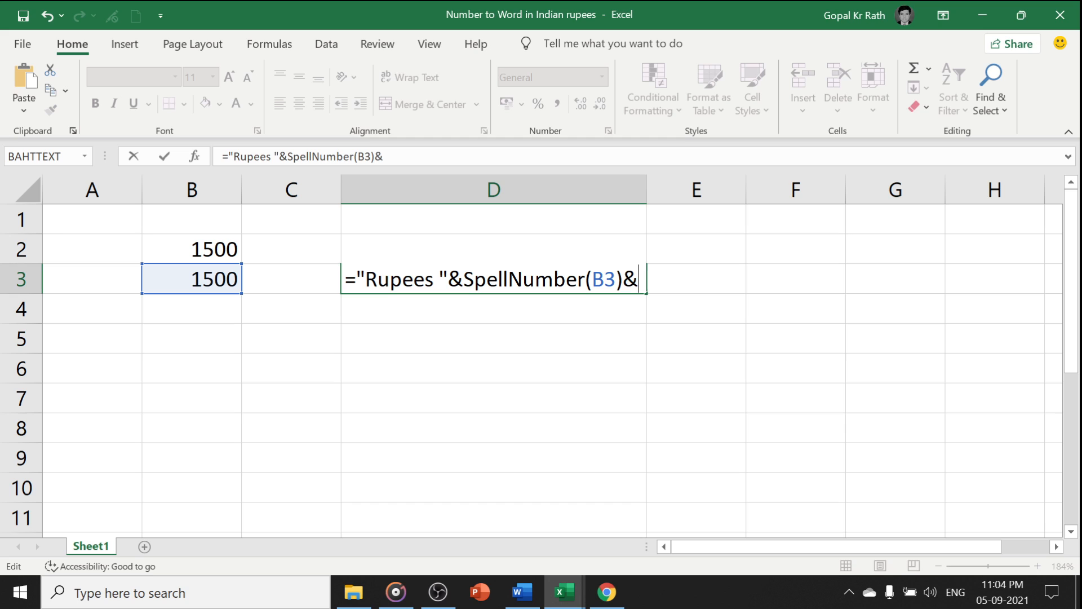
type("\"")
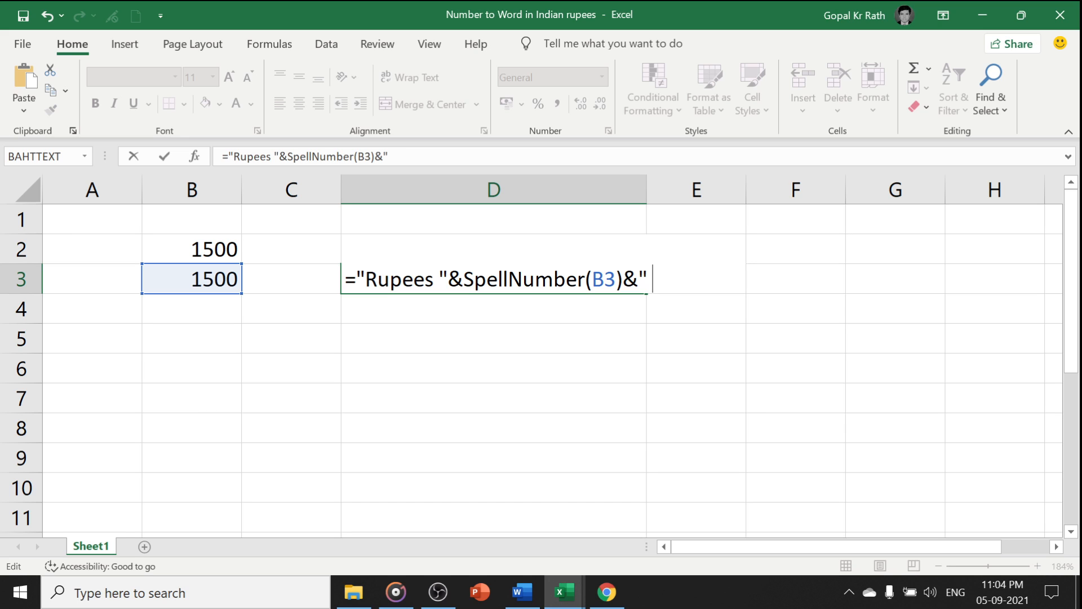
type("Only")
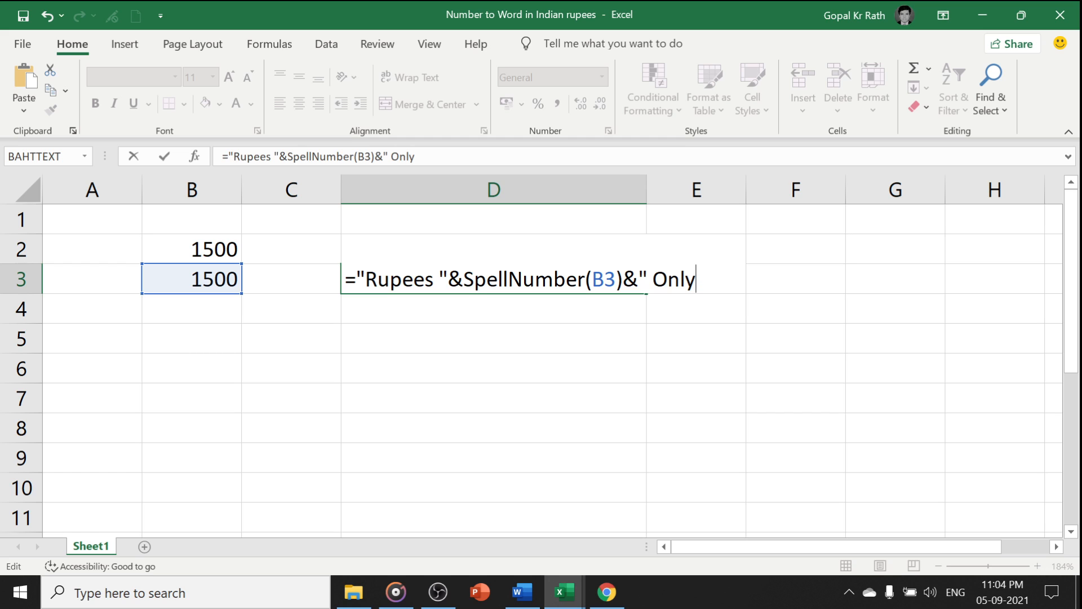
type("\"")
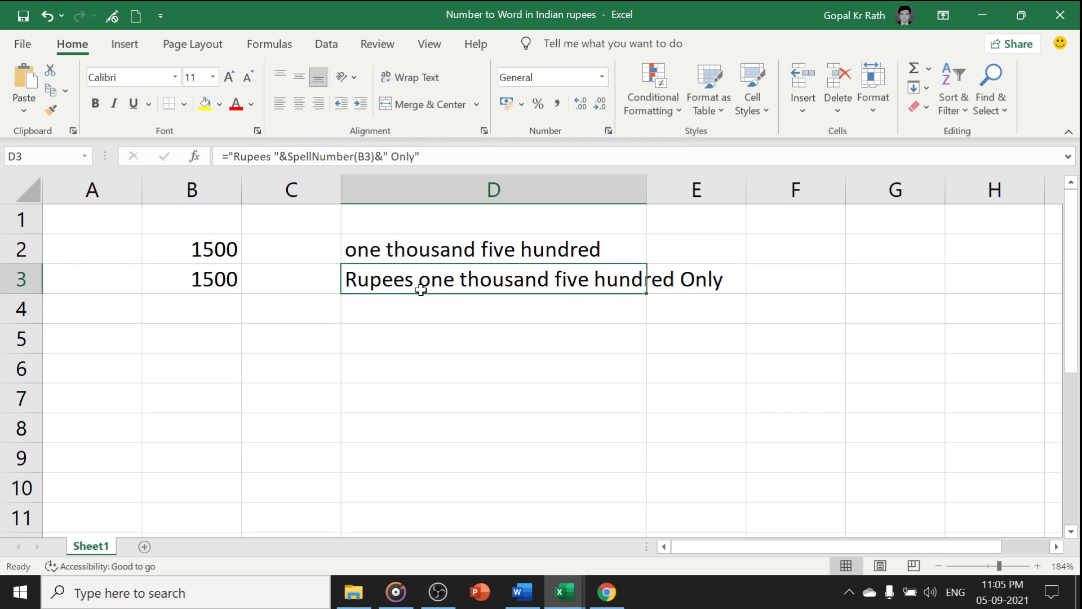
mouse_move(641, 188)
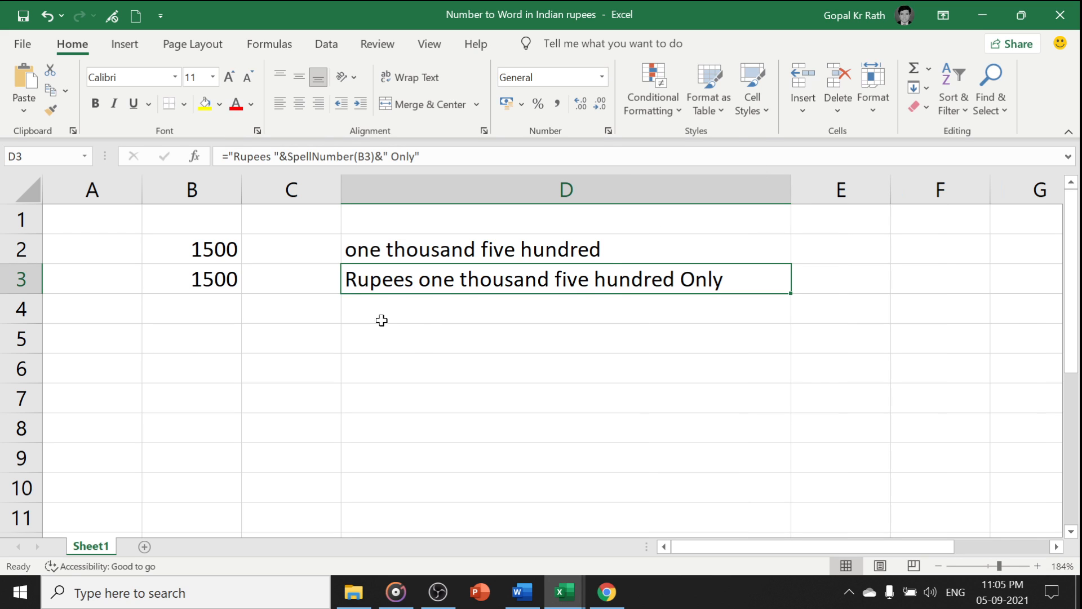
mouse_move(368, 281)
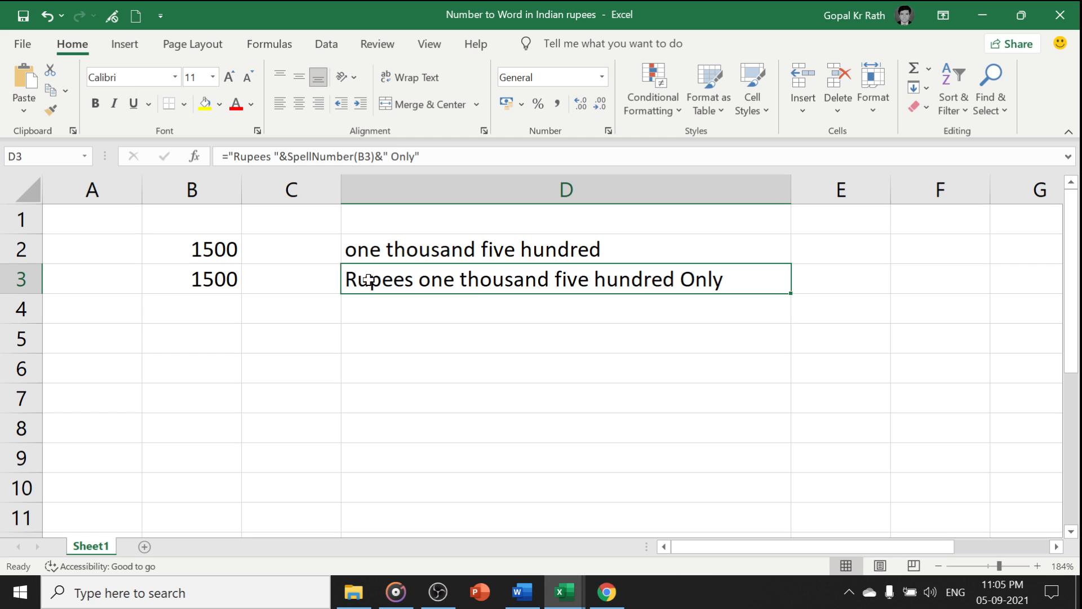
Try UPPER, then wrap D3's formula in PROPER to capitalise each word
double_click(530, 278)
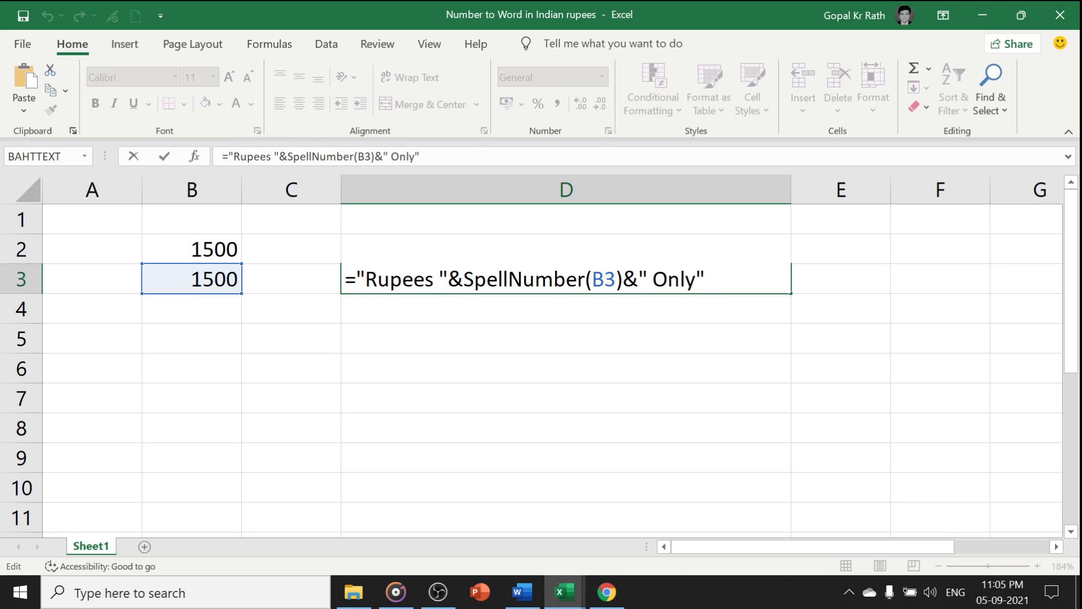
type("uppe")
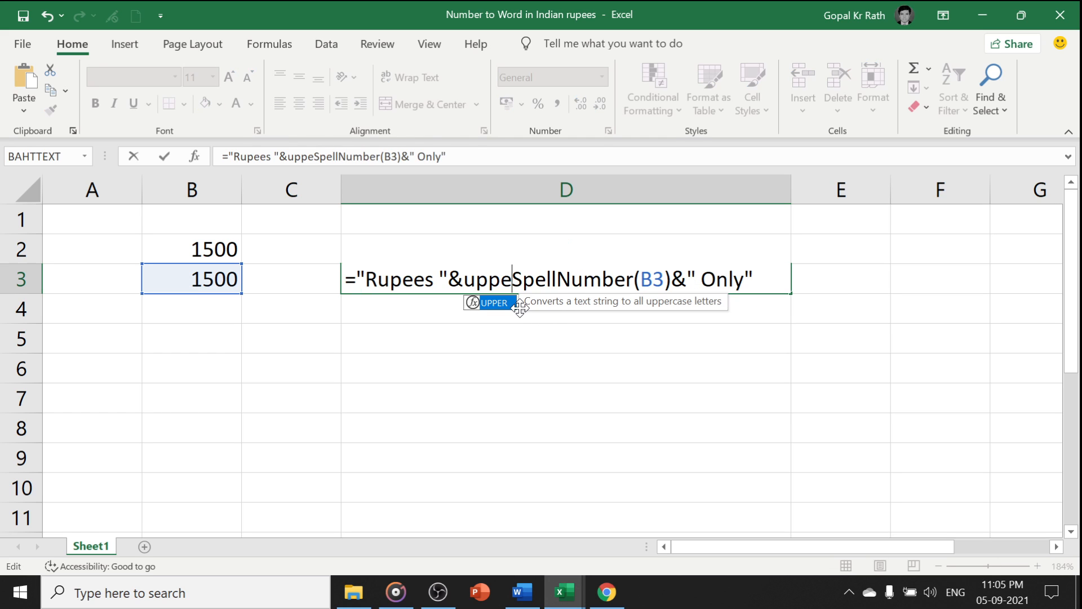
type("r(")
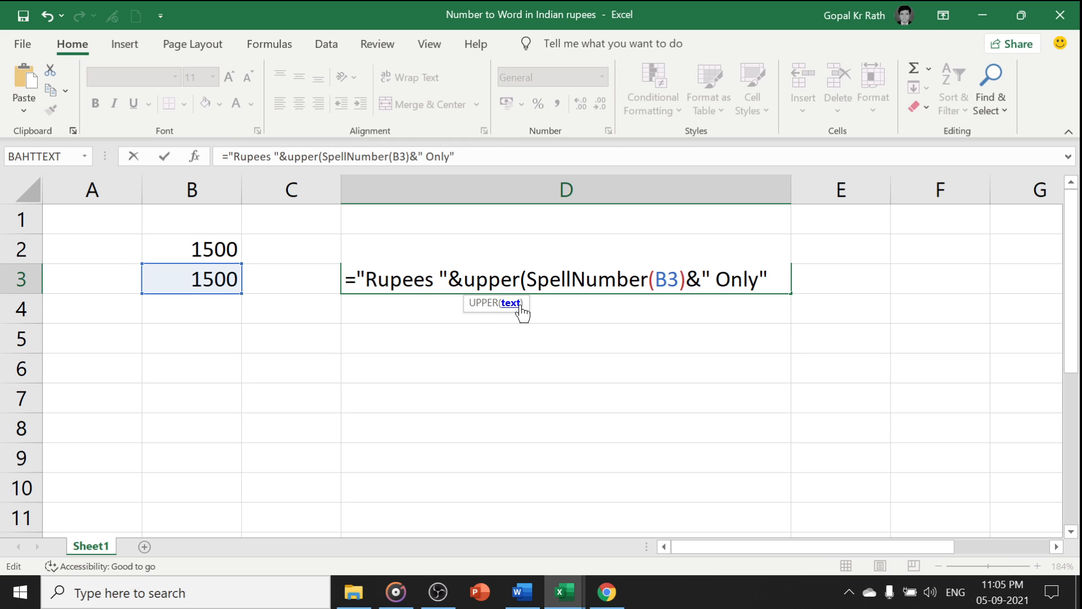
mouse_move(703, 326)
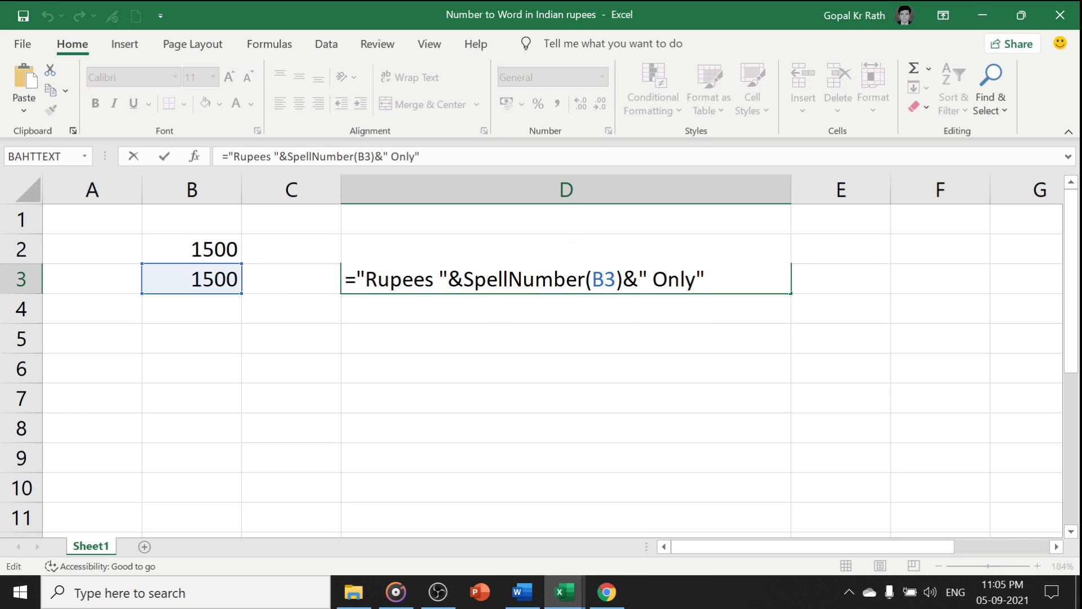
type("pr")
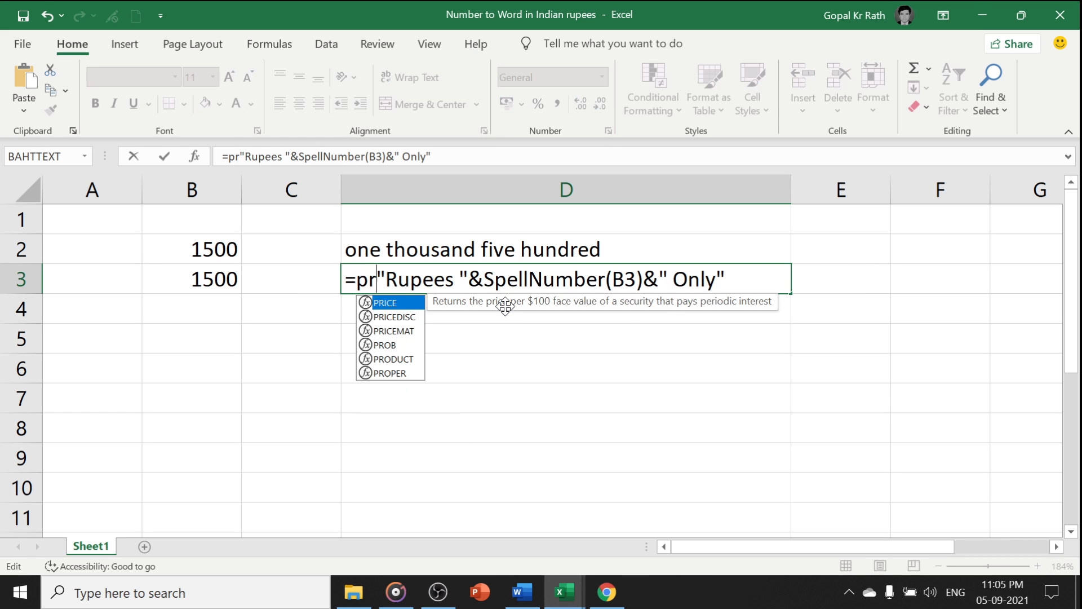
type("oper")
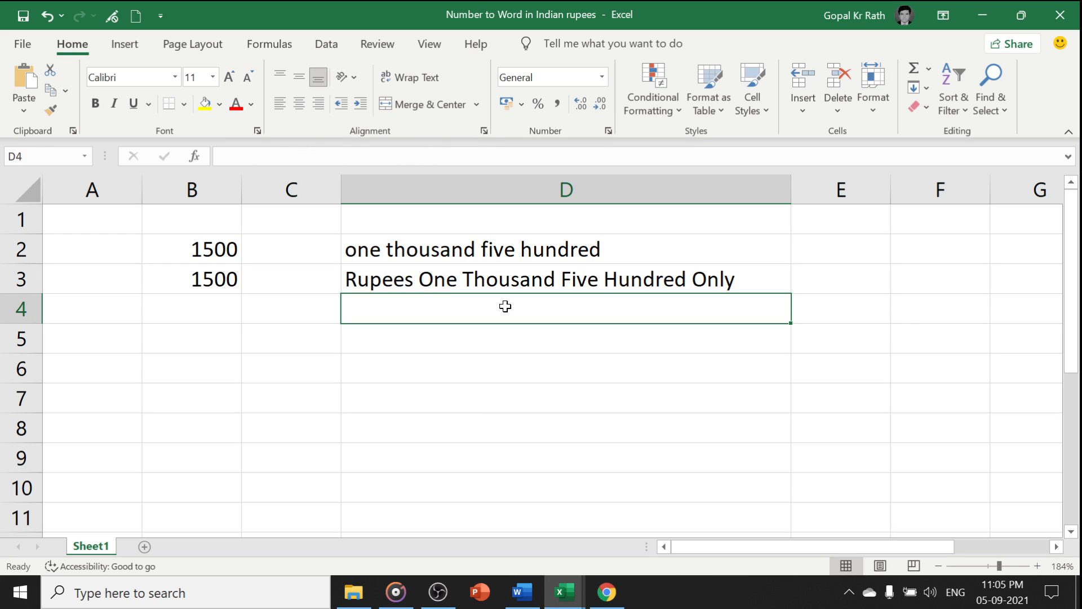
Replace PROPER with LOWER in D3 so the result is entirely lowercase
double_click(539, 278)
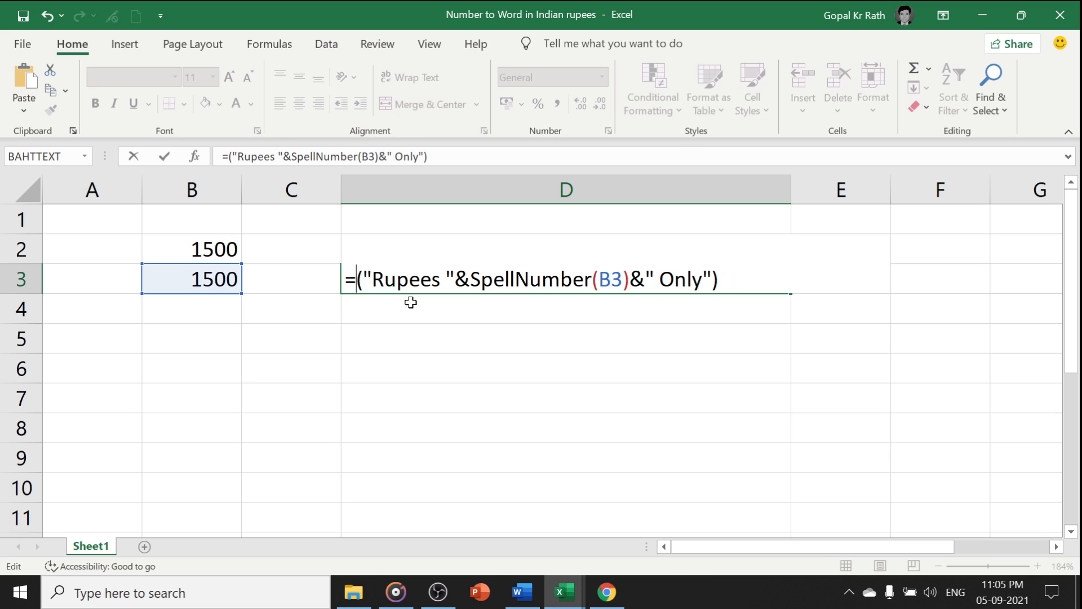
type("lower")
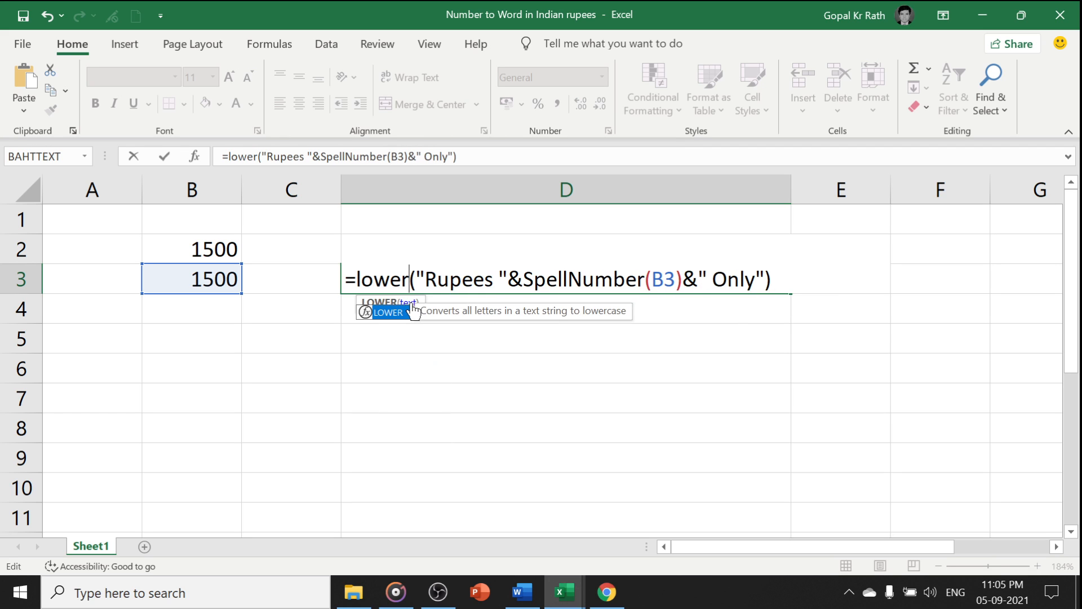
key("Return")
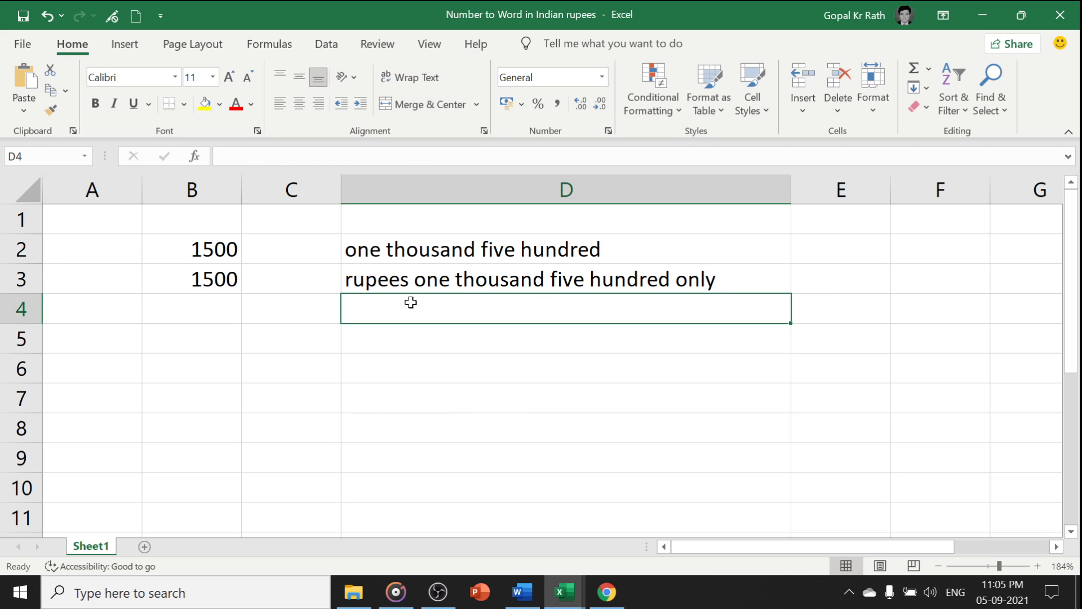